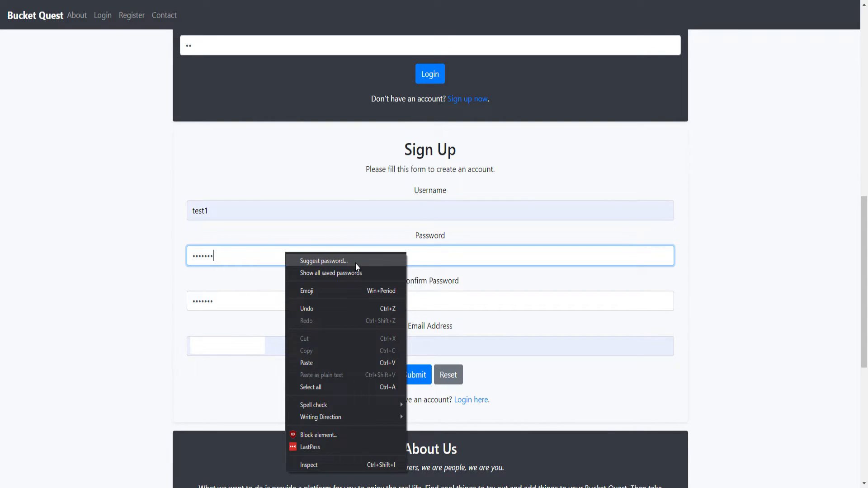
pyautogui.moveTo(324, 261)
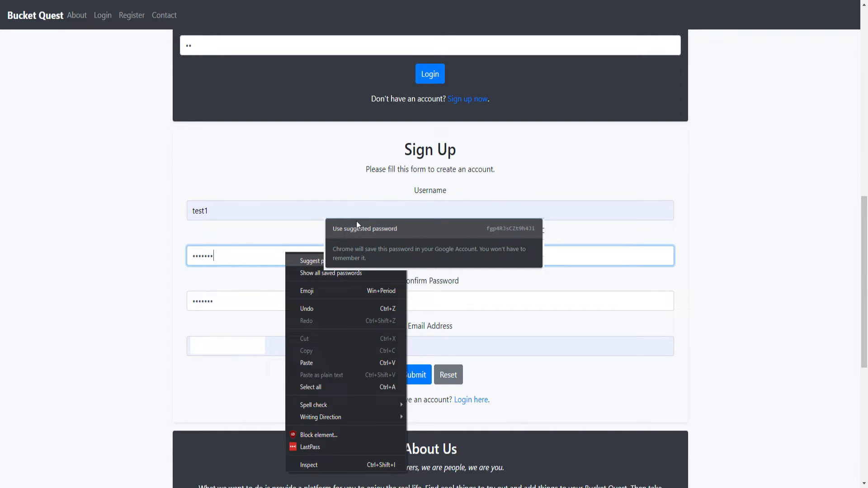